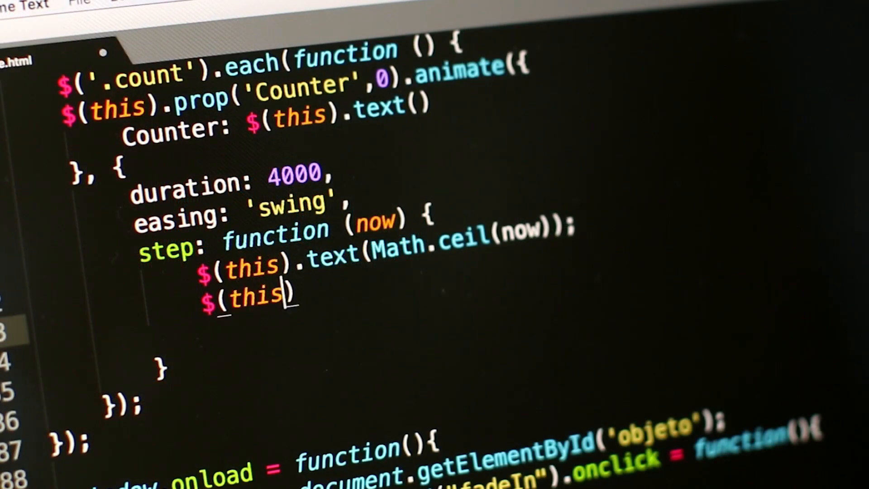
# - Complete the line $(this).html(text); in the step function and begin a new line below it
pyautogui.write('.html();')
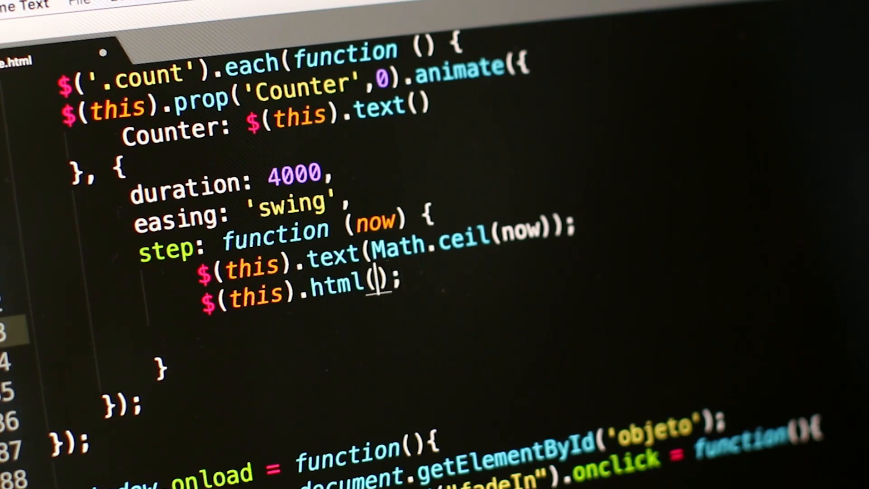
pyautogui.write('text')
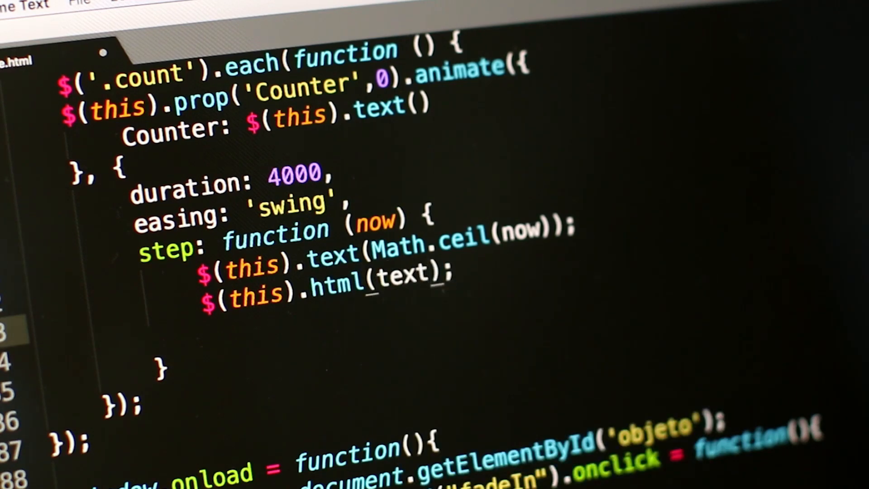
pyautogui.press('enter')
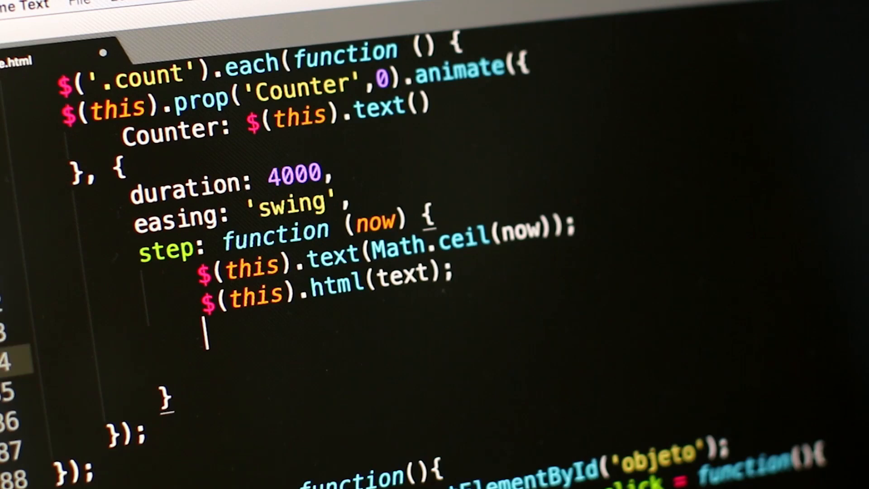